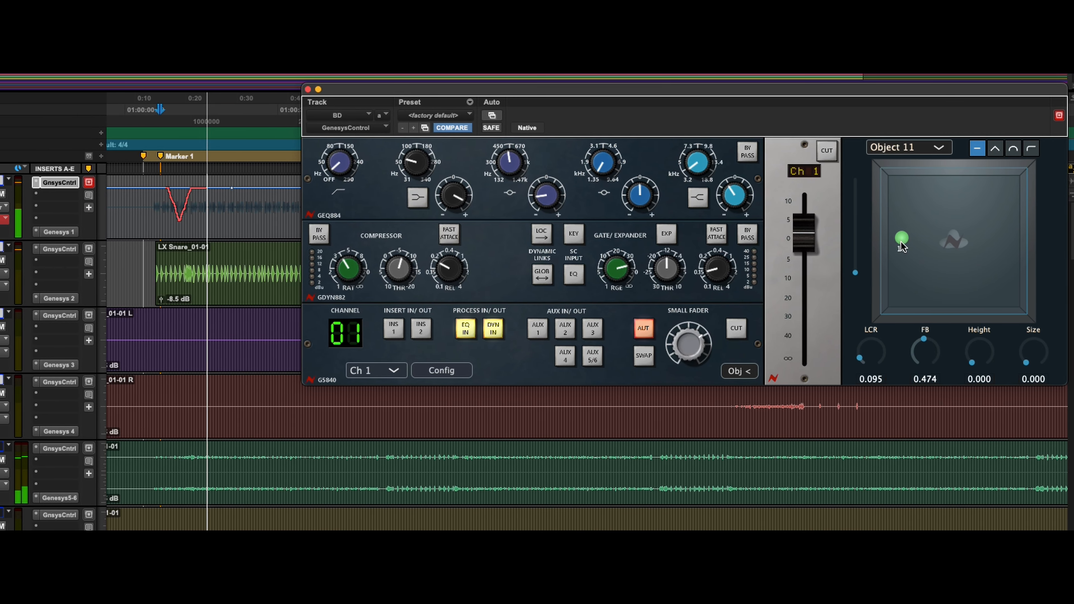
Switch the Genesys Control plug-in from the Ch 1 view to the Master view
click(377, 371)
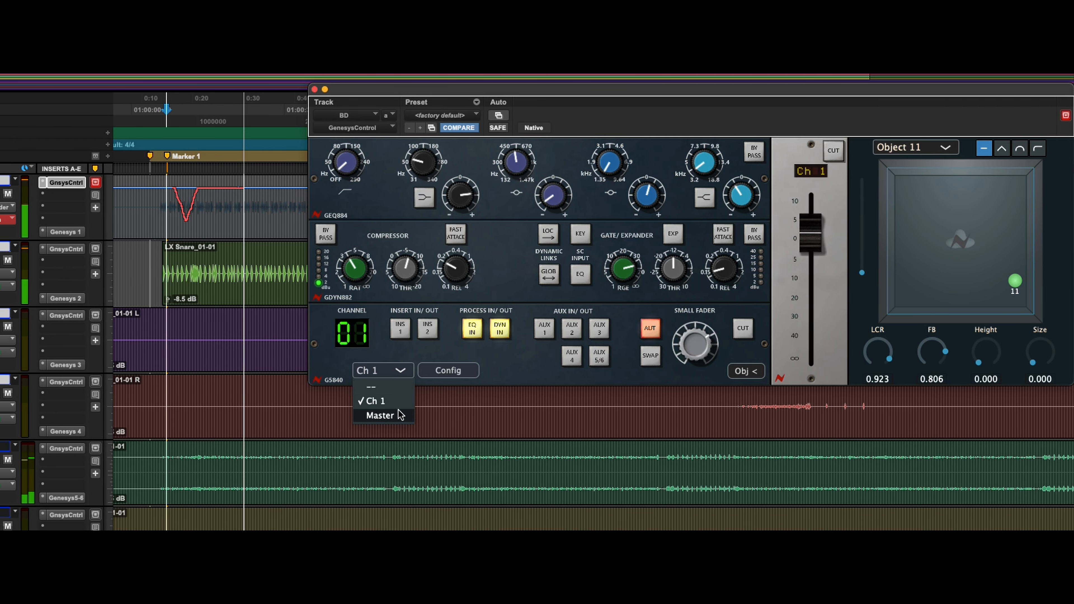
click(379, 415)
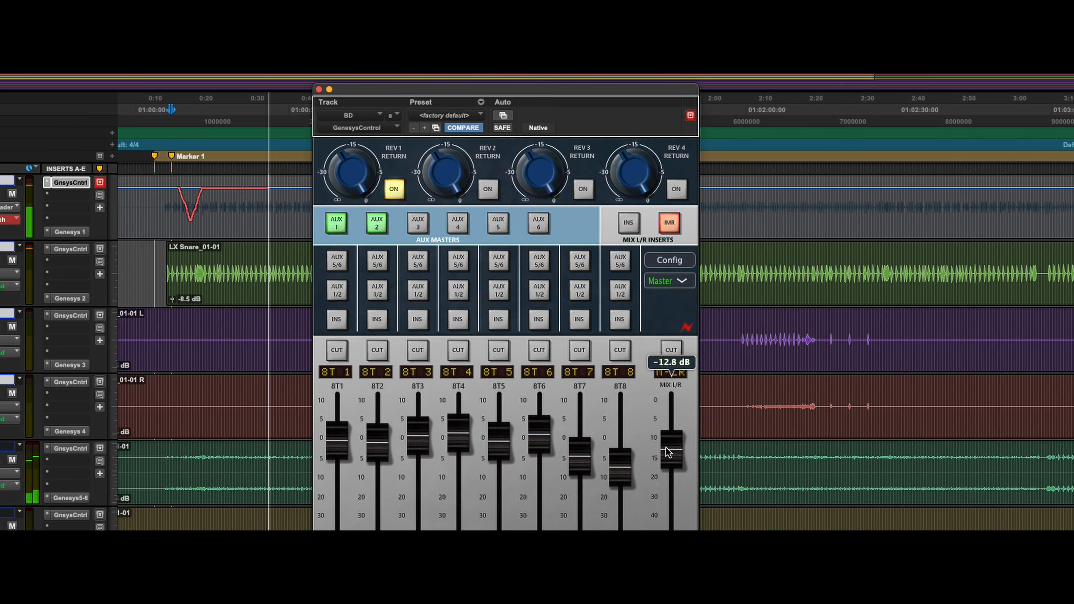